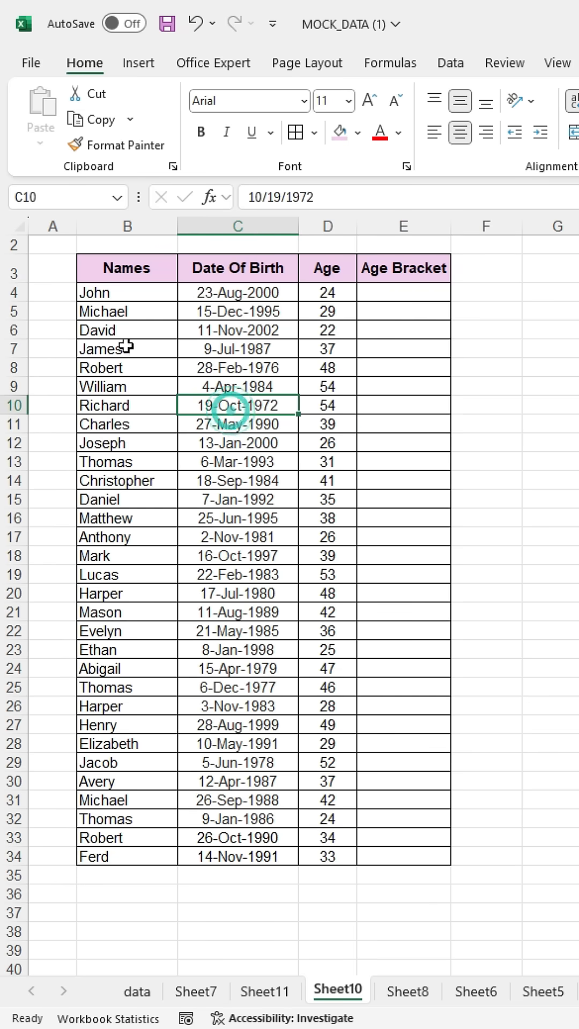
# Start a PivotTable from the table of names, birth dates and ages via Insert > PivotTable > From Table/Range
pyautogui.click(138, 62)
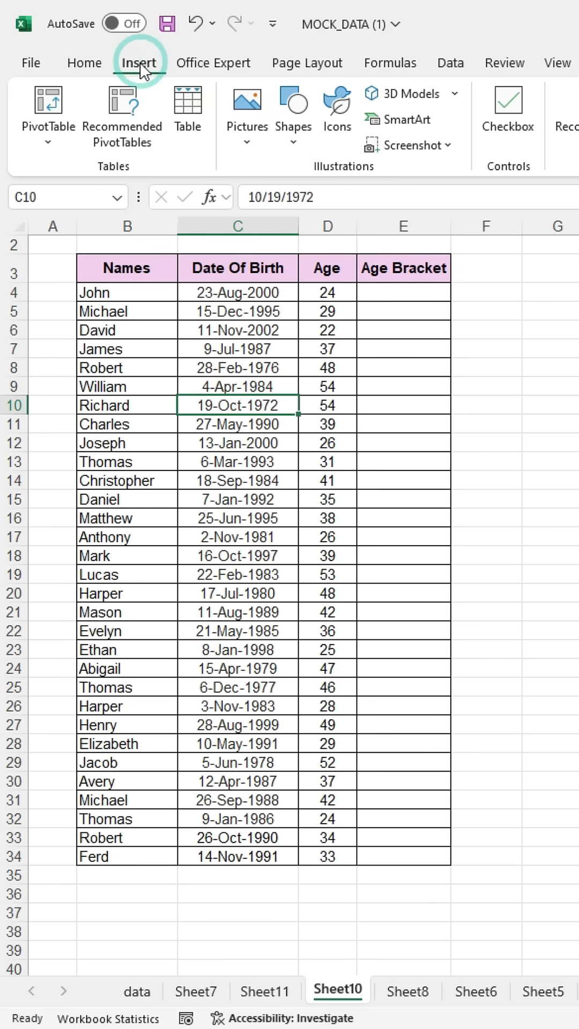
pyautogui.click(48, 141)
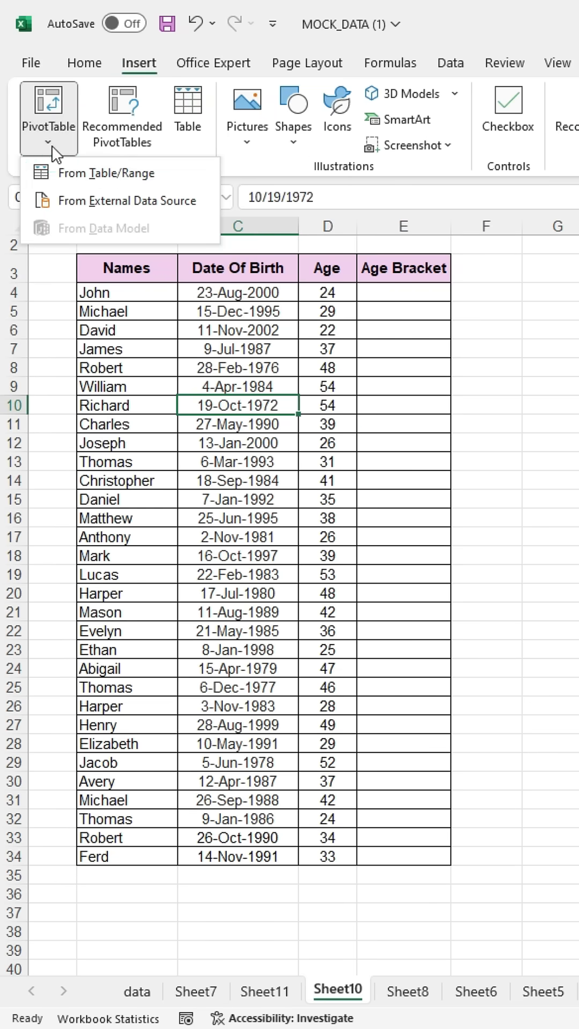
pyautogui.click(108, 173)
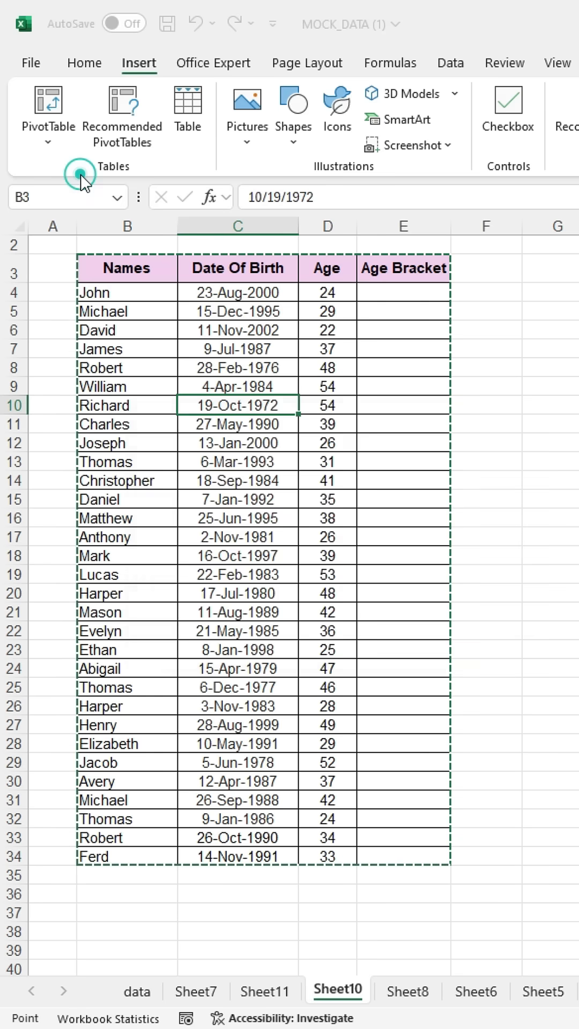
# Place the empty PivotTable on a new worksheet and confirm
pyautogui.click(47, 100)
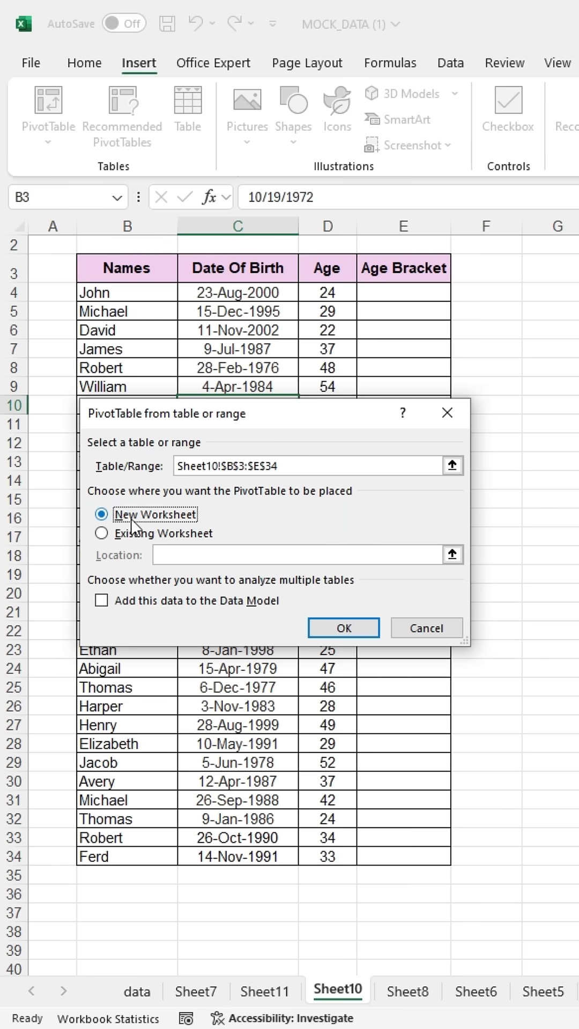
pyautogui.click(99, 514)
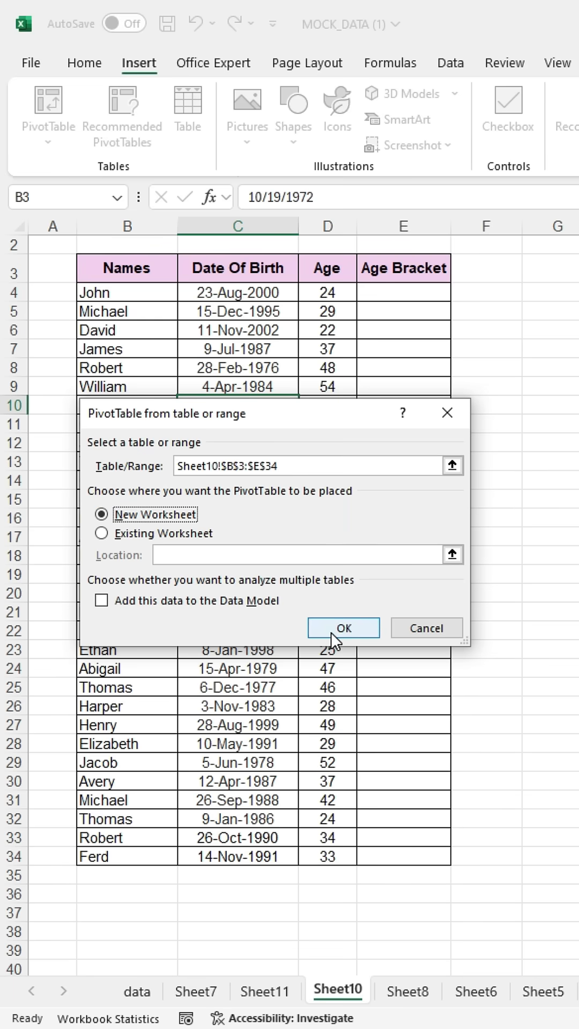
pyautogui.click(343, 629)
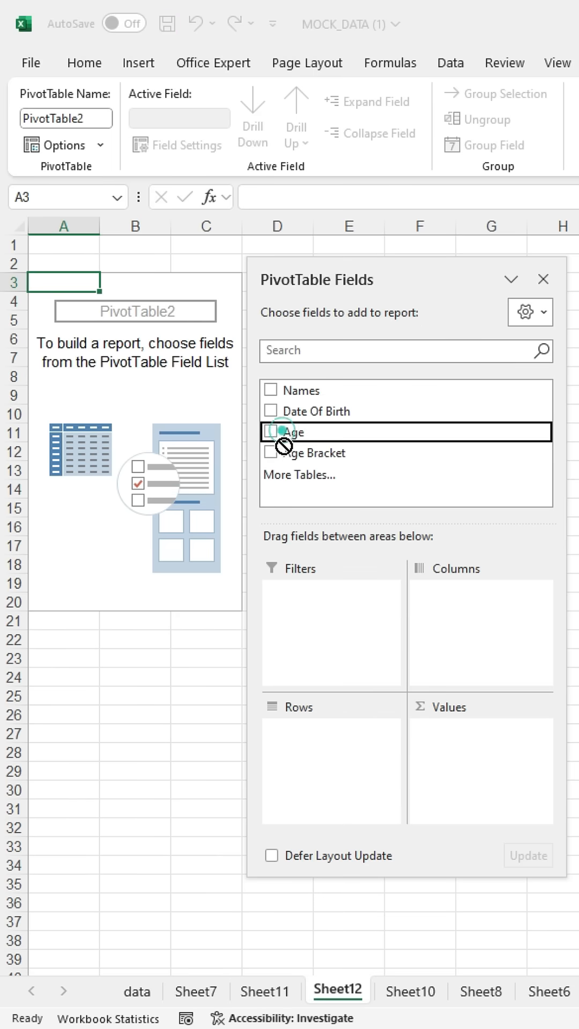
# Put Age in Rows and Names in Values so each age shows a Count of Names
pyautogui.moveTo(292, 432); pyautogui.dragTo(296, 759)
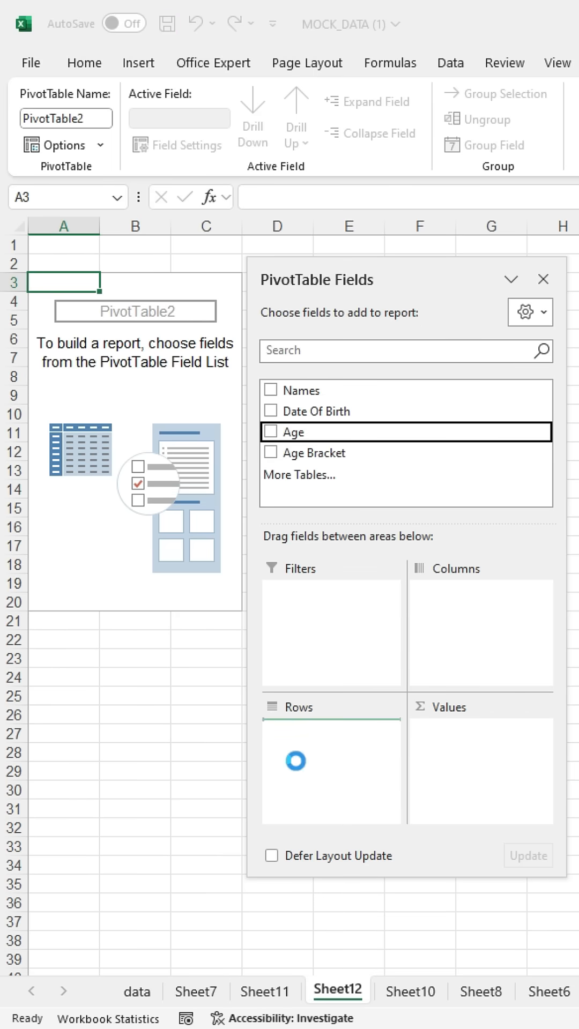
pyautogui.click(272, 431)
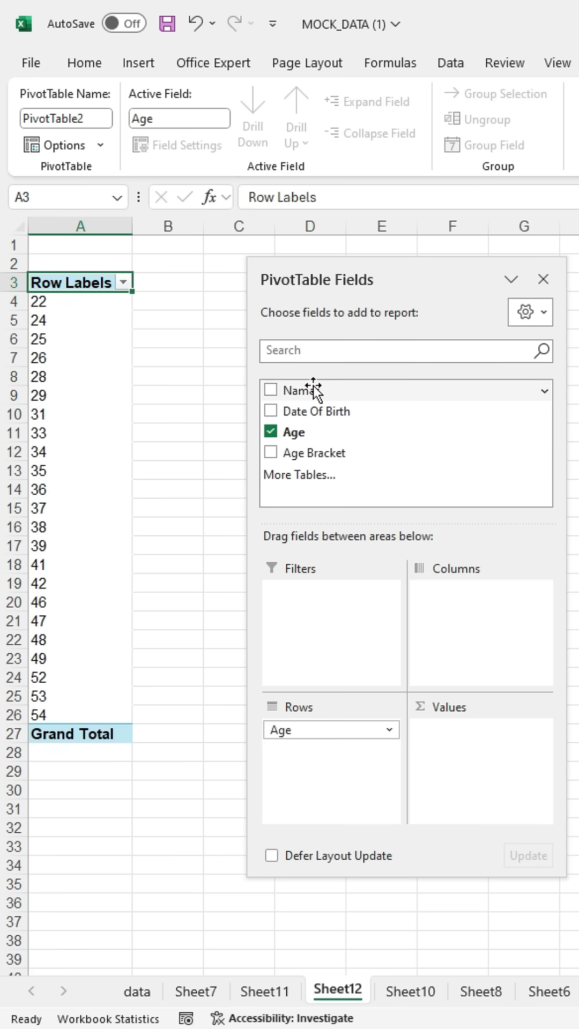
pyautogui.click(270, 391)
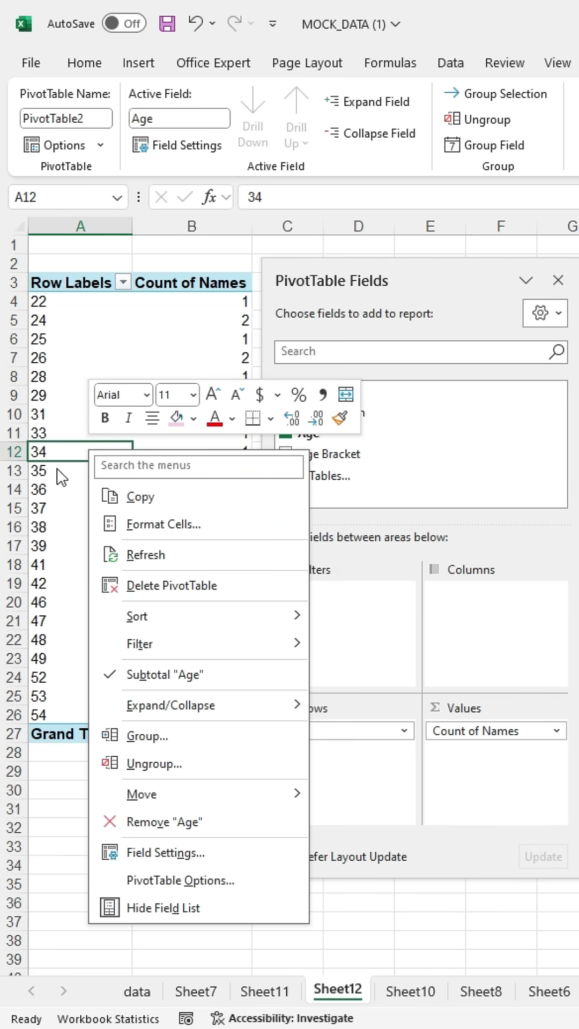
# Group the ages starting at 20, ending at 60, by 5 to get brackets 20-24 through 50-54
pyautogui.click(147, 736)
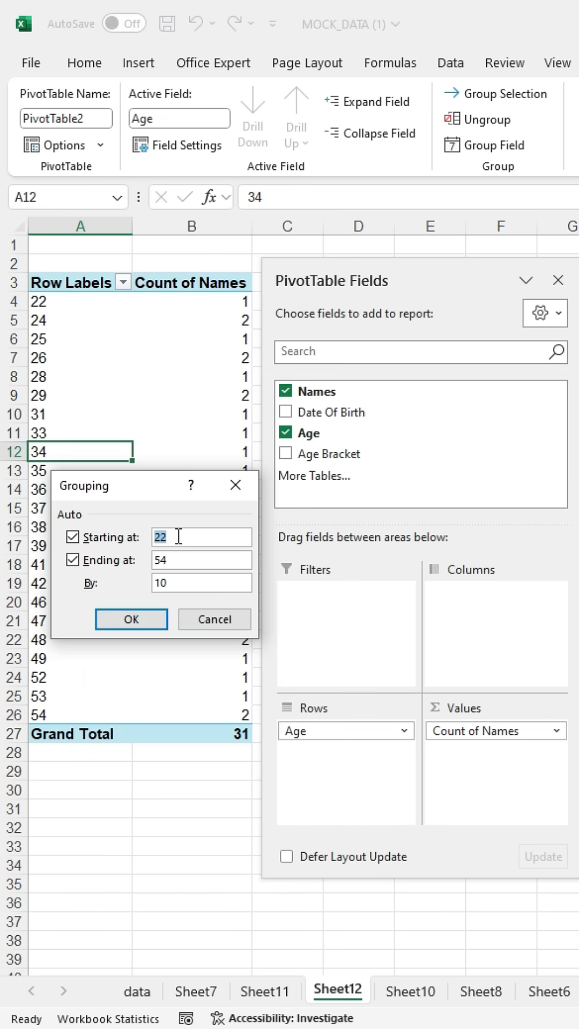
pyautogui.write('20')
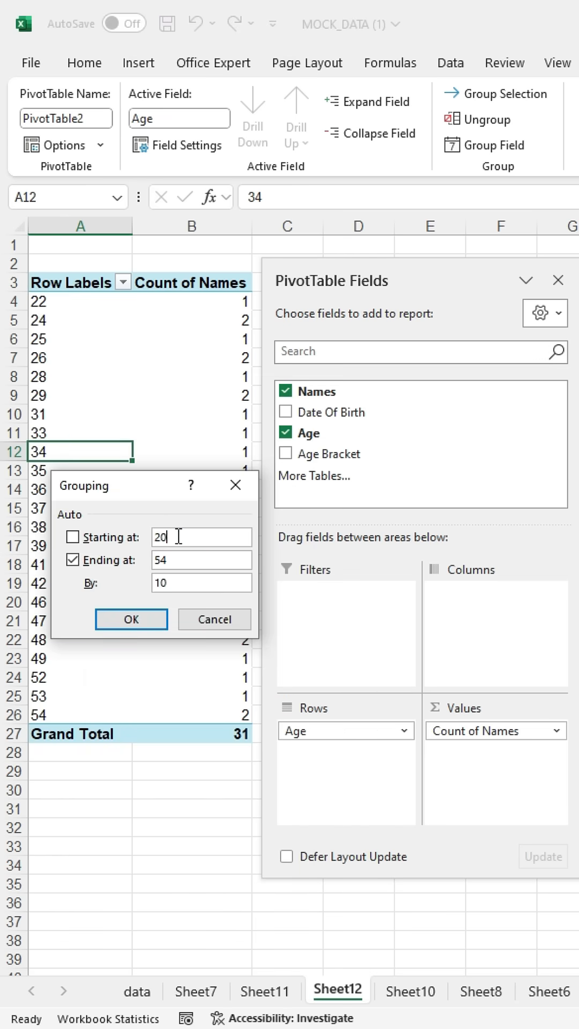
pyautogui.click(73, 559)
pyautogui.write('60')
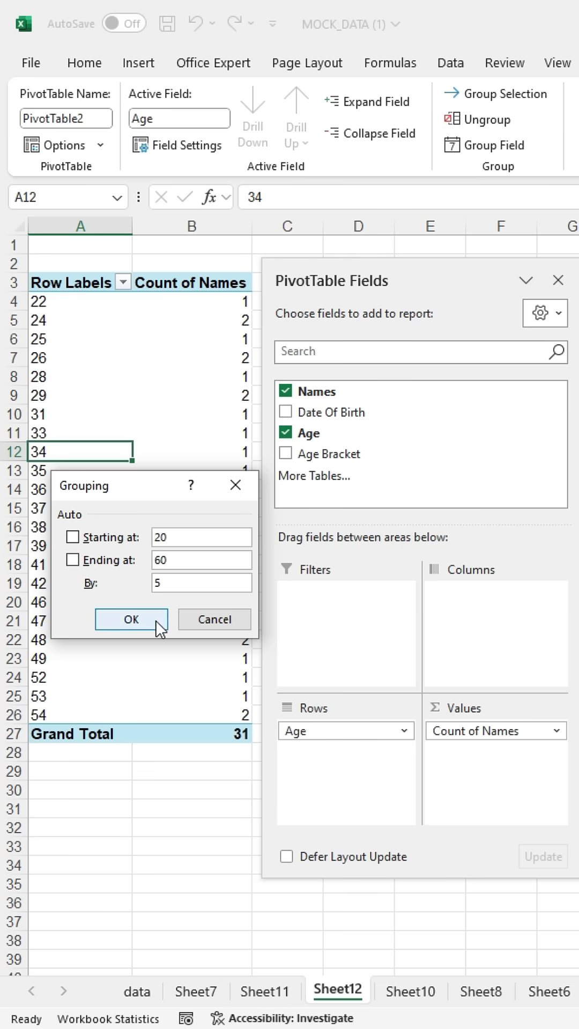
pyautogui.click(131, 620)
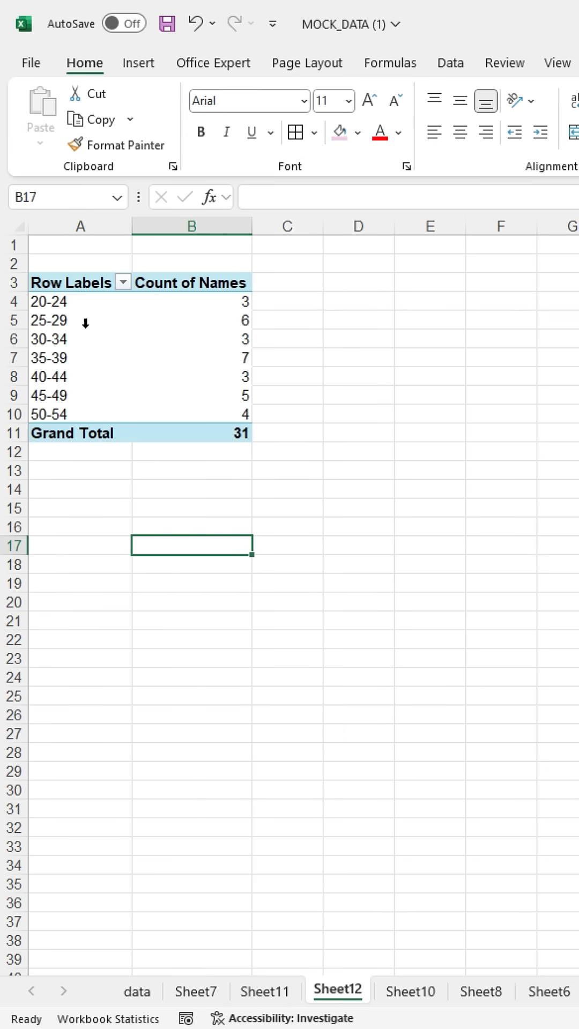
pyautogui.moveTo(32, 414)
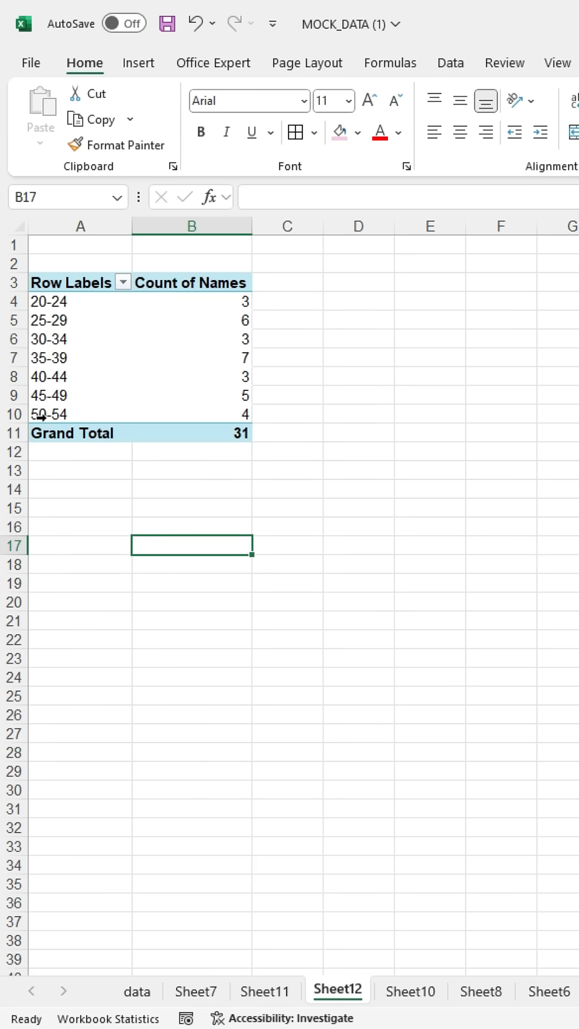
pyautogui.moveTo(99, 347)
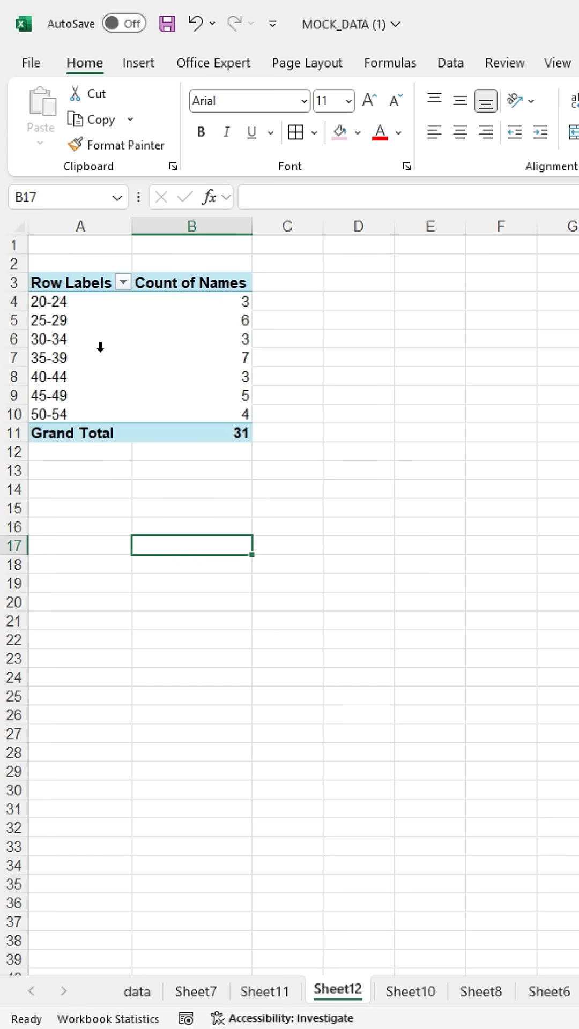